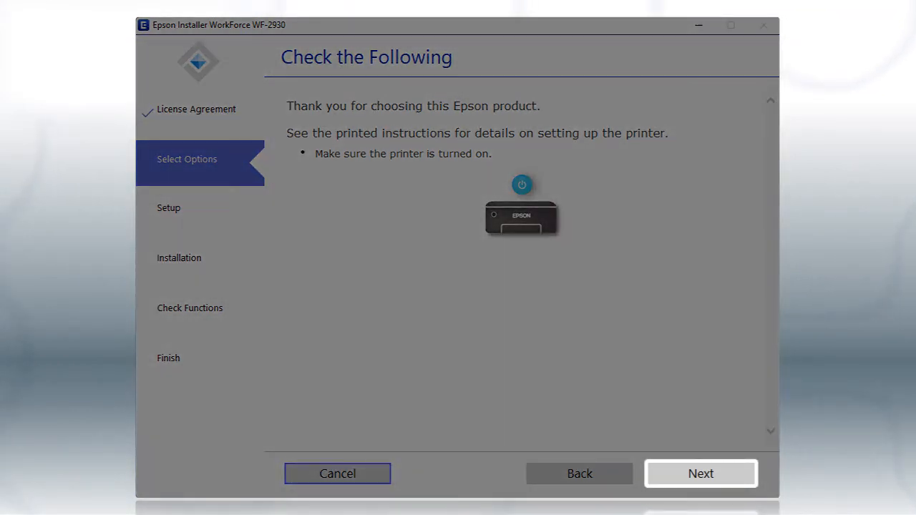
# Continue past the printer check page to the connection method step.
pyautogui.click(701, 473)
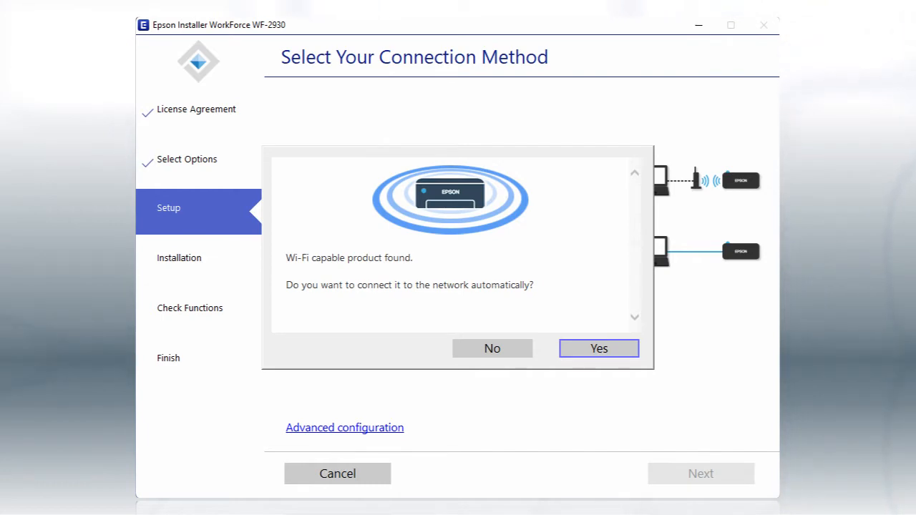
# Decline automatic connection and choose 'Connect via wireless network (Wi-Fi)'.
pyautogui.click(491, 349)
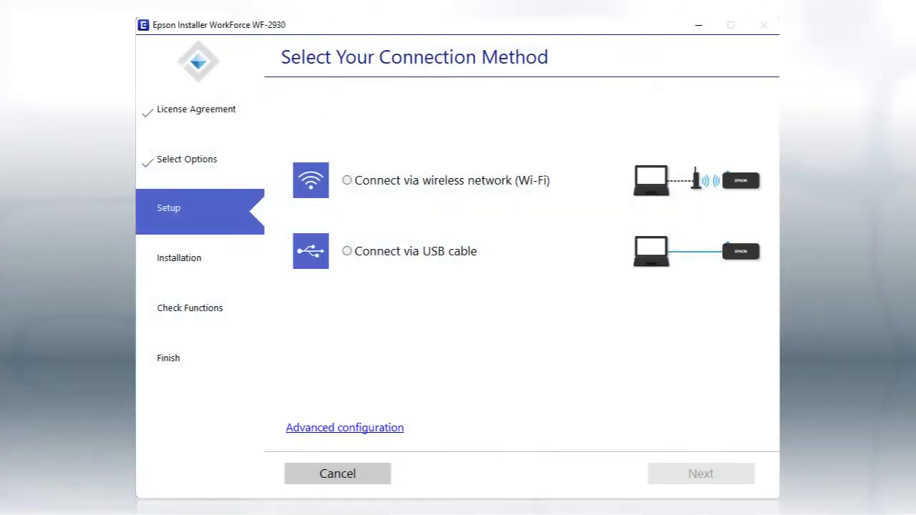
pyautogui.click(346, 180)
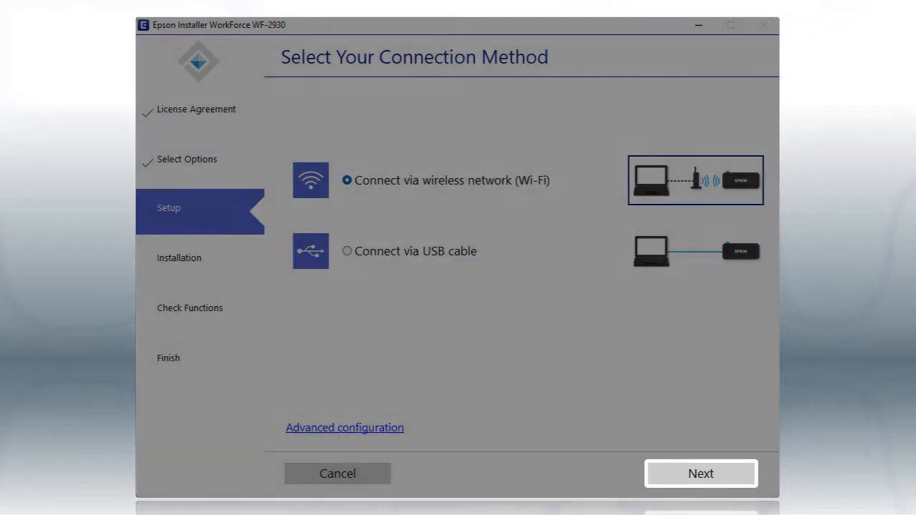
pyautogui.click(700, 473)
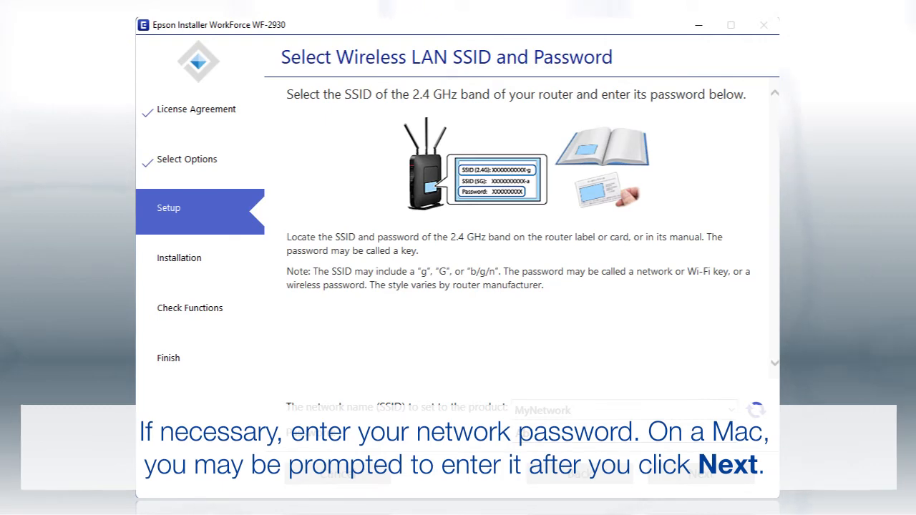
pyautogui.write('Ab1')
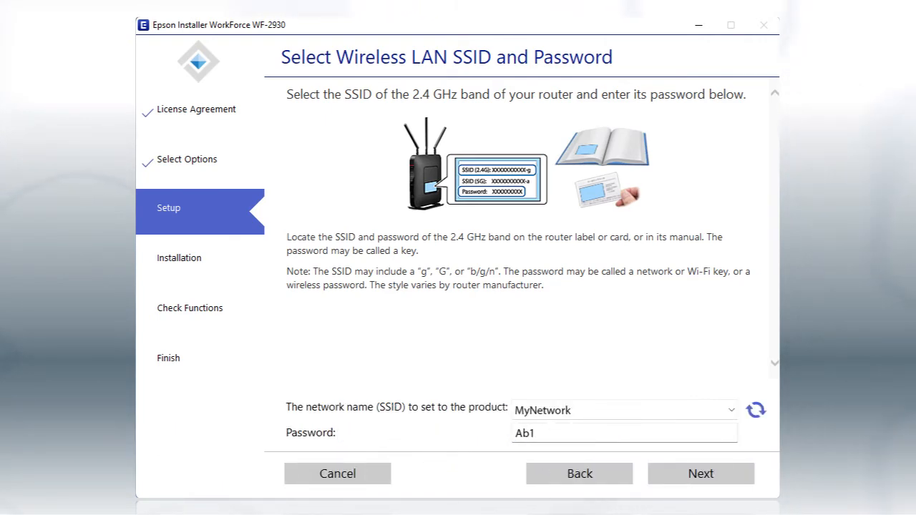
pyautogui.click(701, 473)
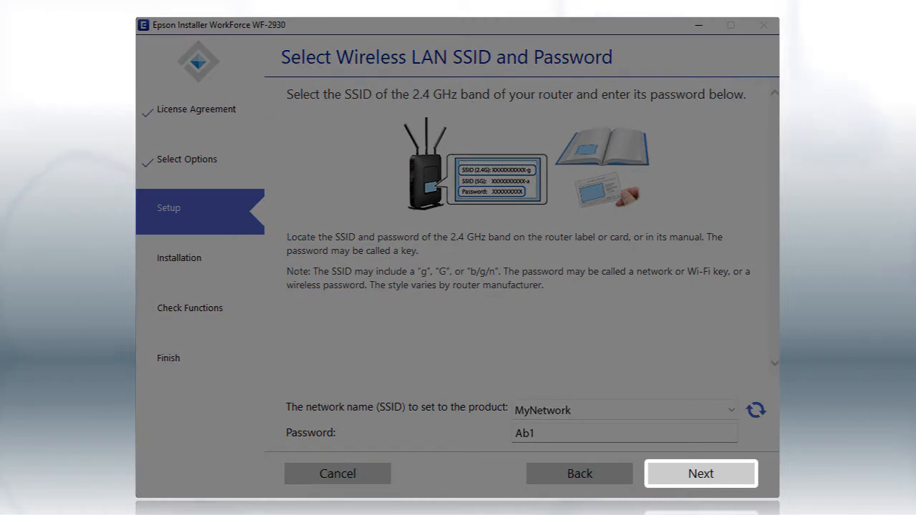
pyautogui.click(700, 473)
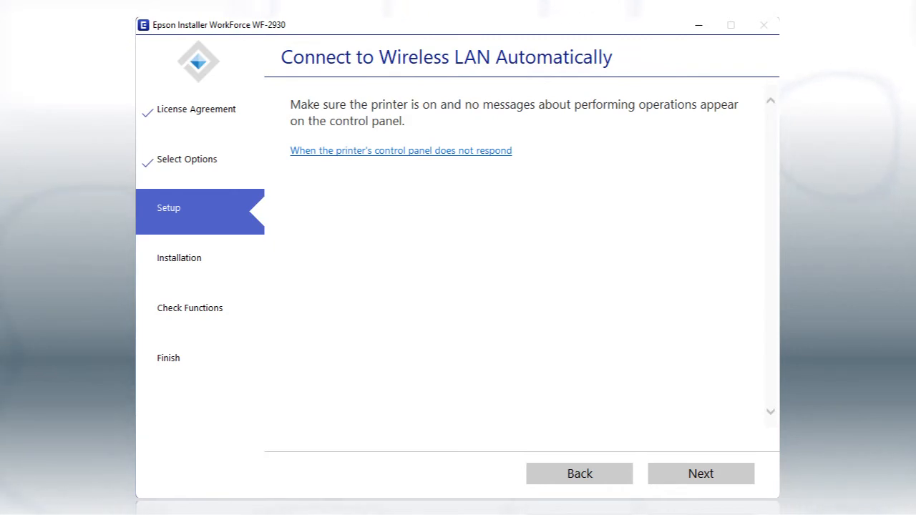
# Acknowledge the readiness notice to reach the printer's Wi-Fi Setup instructions.
pyautogui.click(700, 473)
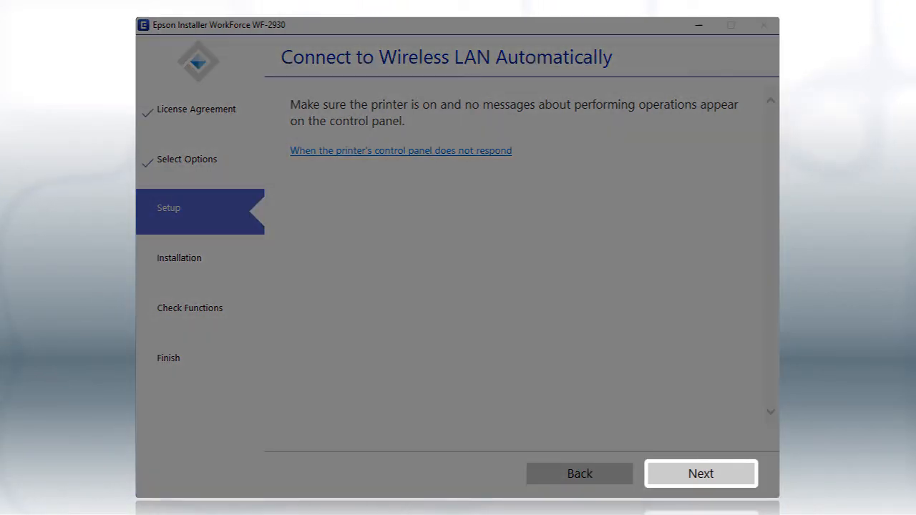
pyautogui.click(700, 473)
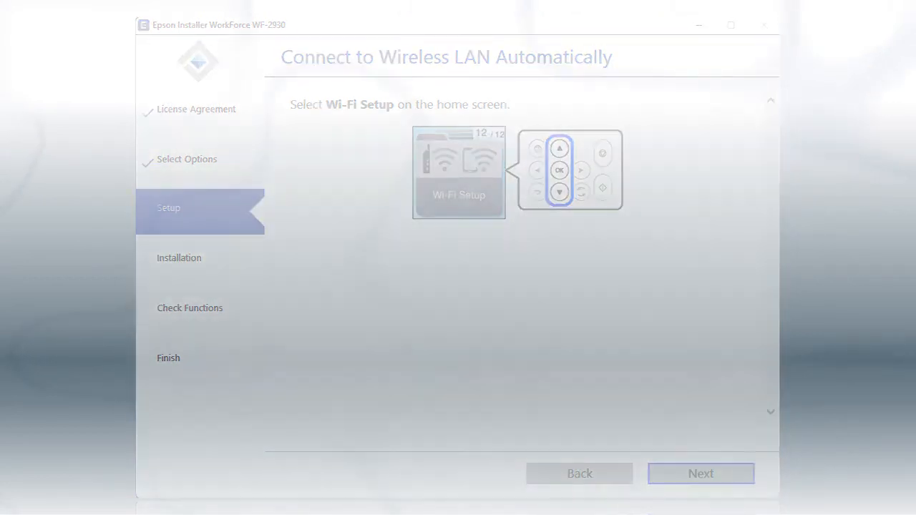
# Choose manual SSID and password connection and pass the Connecting to the Network Manually notice.
pyautogui.click(699, 473)
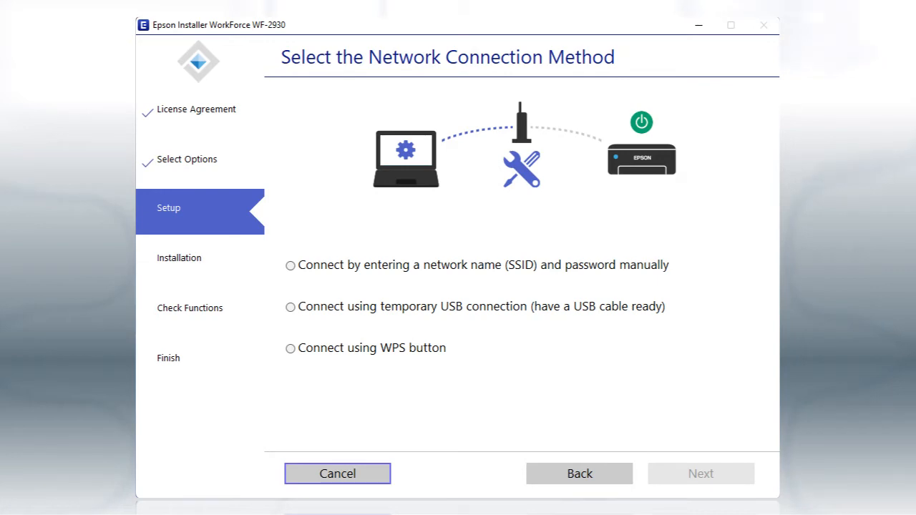
pyautogui.click(291, 265)
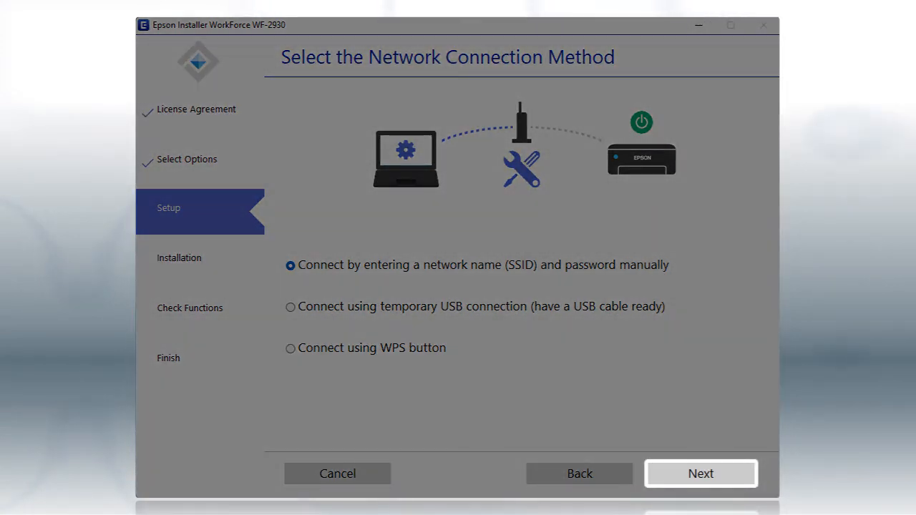
pyautogui.click(700, 473)
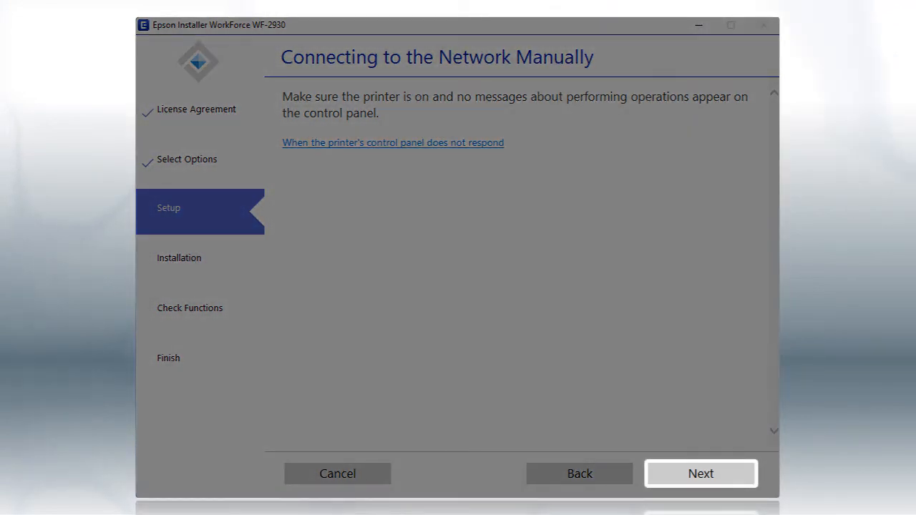
pyautogui.click(700, 473)
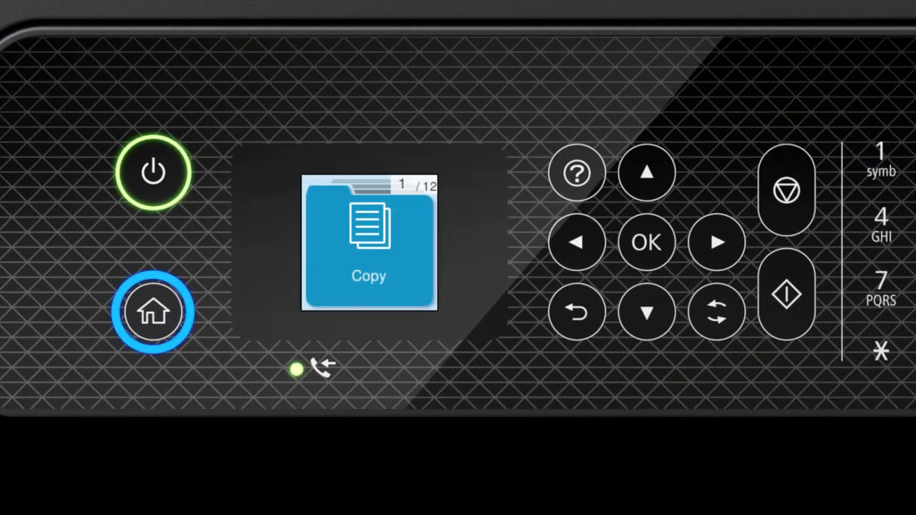
# On the WF-2930 panel, open Wi-Fi Setup and start the Wi-Fi Setup Wizard.
pyautogui.click(646, 172)
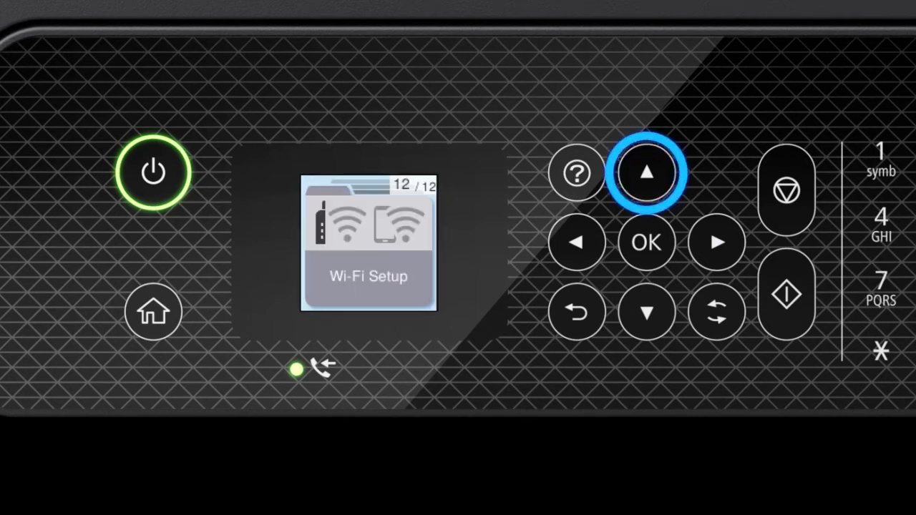
pyautogui.click(647, 172)
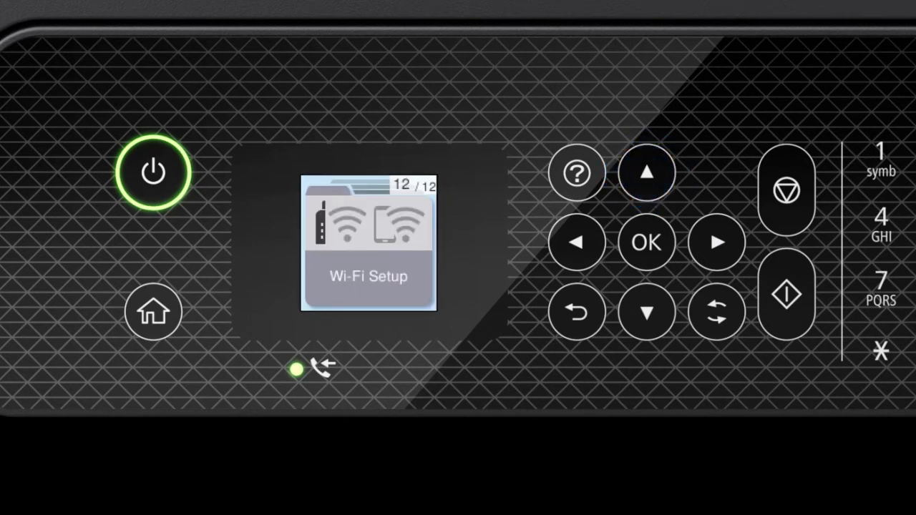
pyautogui.click(646, 242)
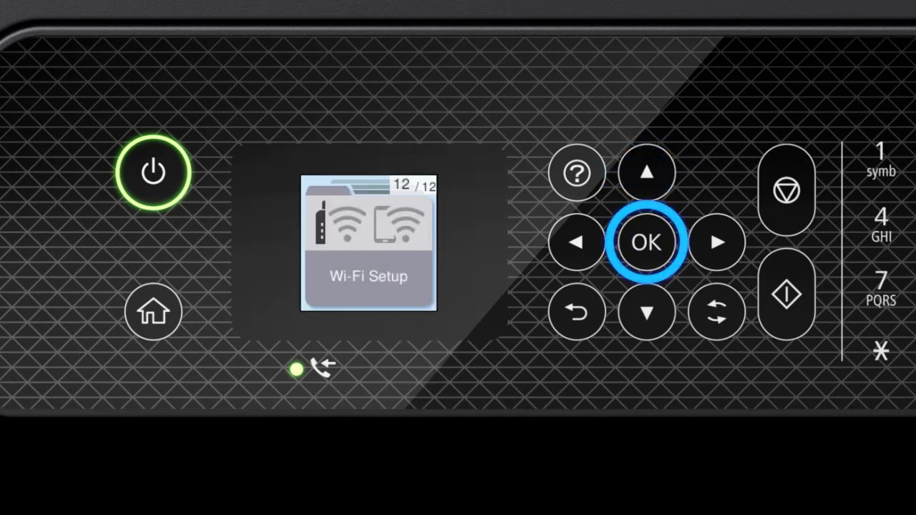
pyautogui.click(646, 241)
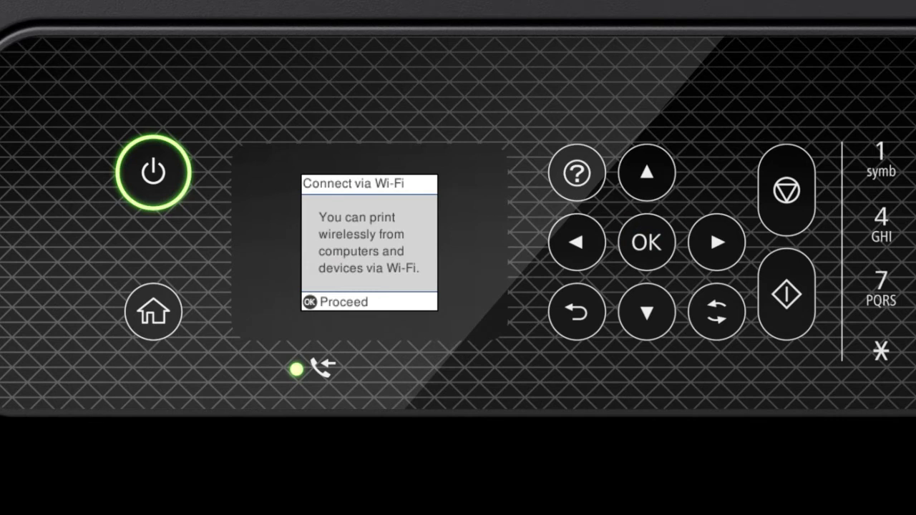
pyautogui.click(646, 241)
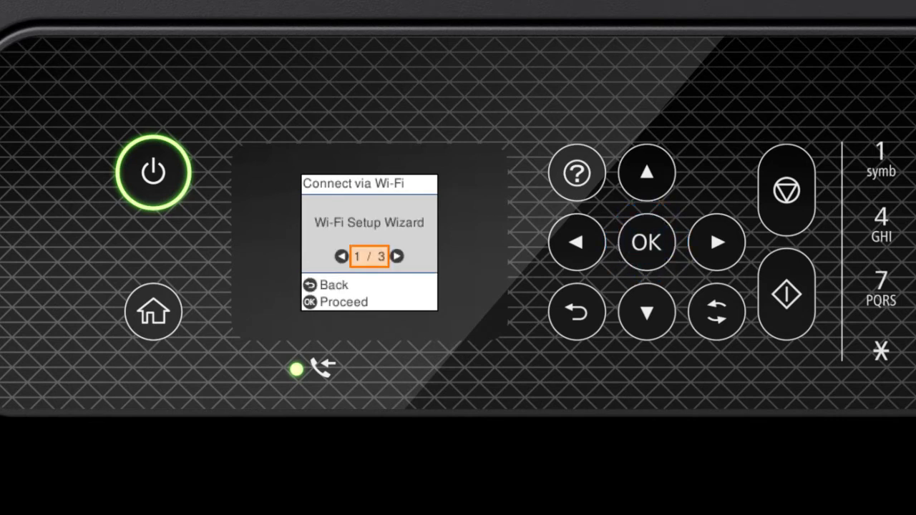
pyautogui.click(645, 241)
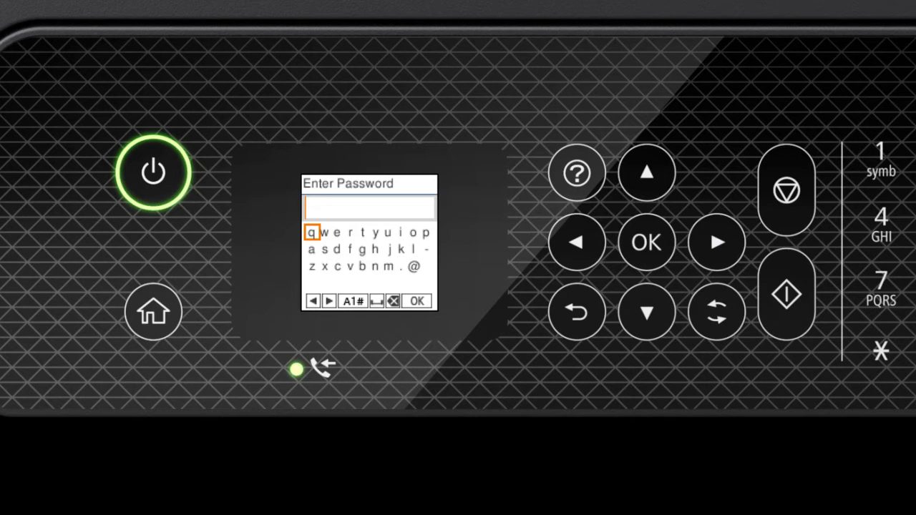
pyautogui.click(717, 312)
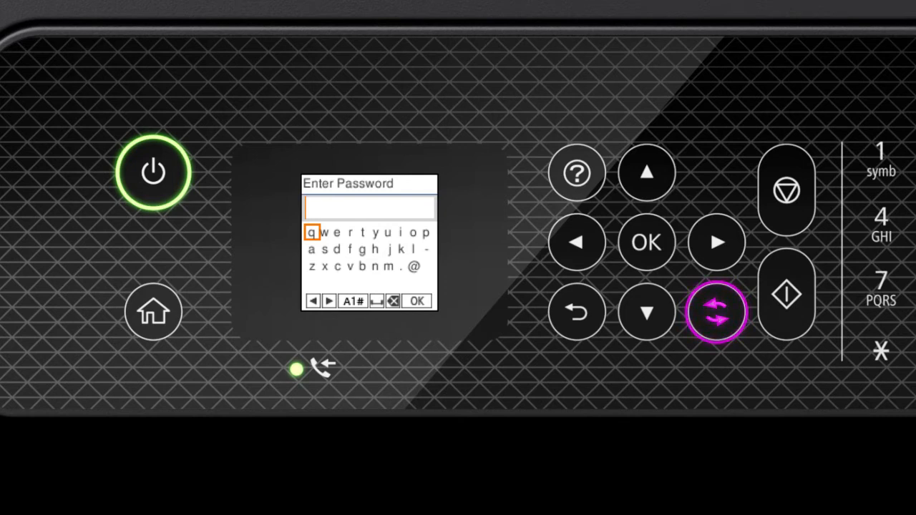
pyautogui.click(717, 312)
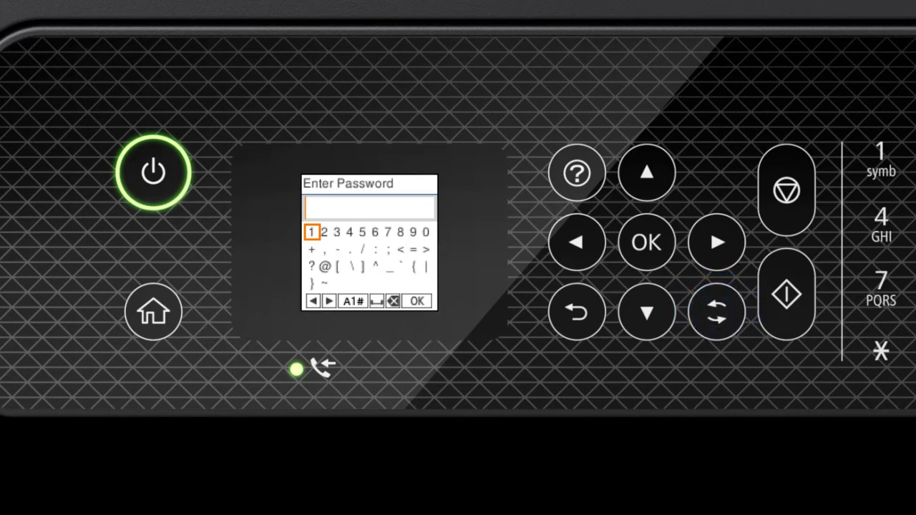
pyautogui.click(352, 301)
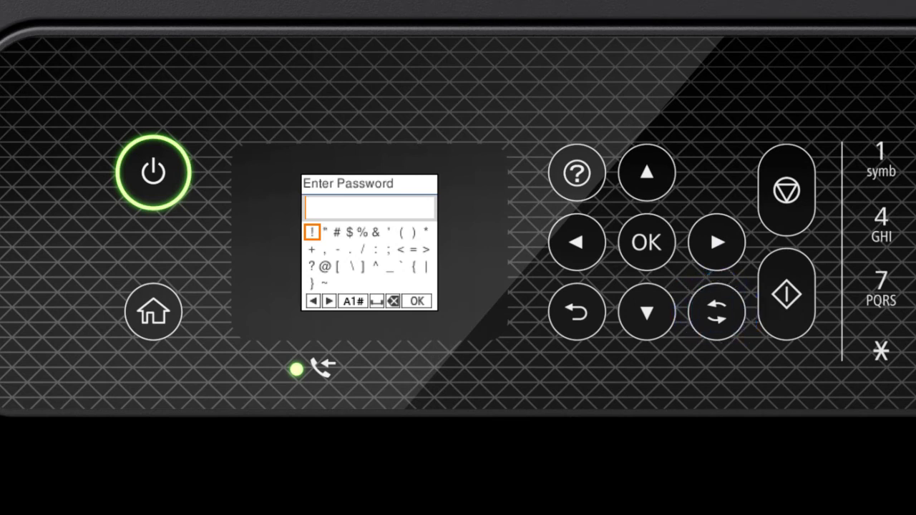
pyautogui.click(646, 311)
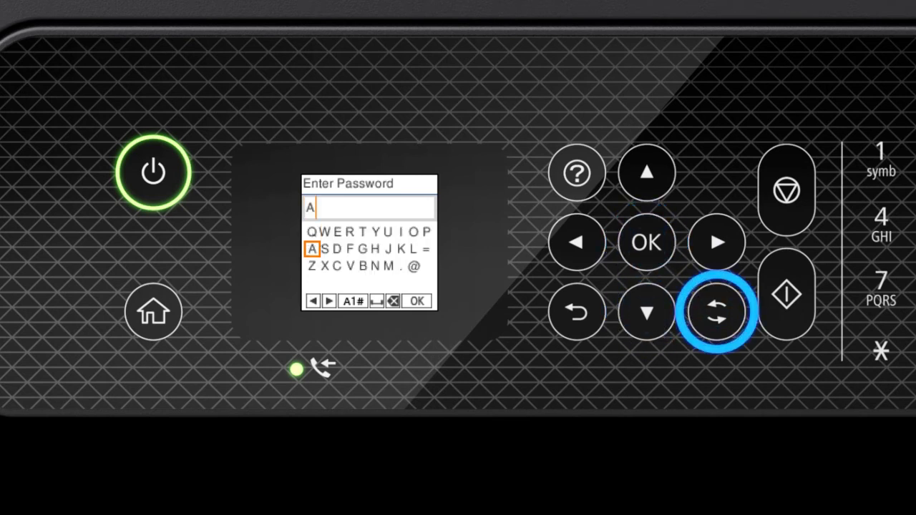
pyautogui.click(353, 301)
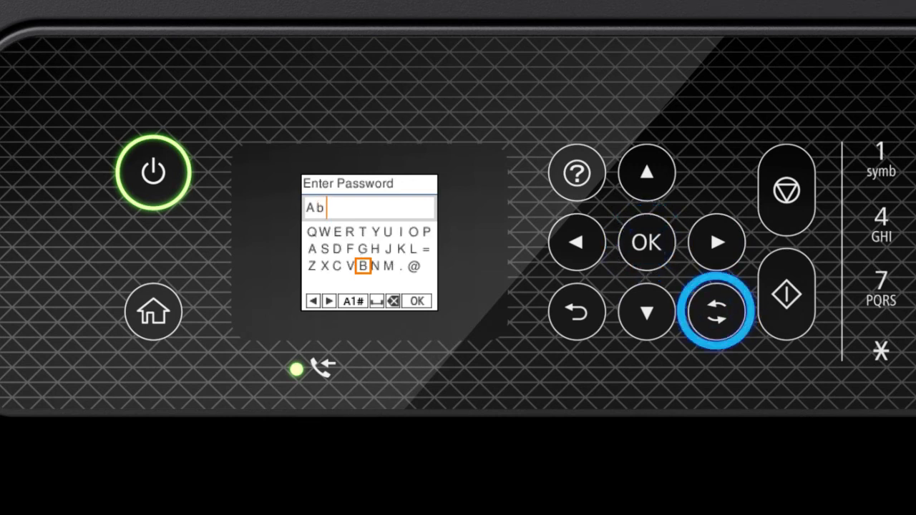
pyautogui.click(717, 311)
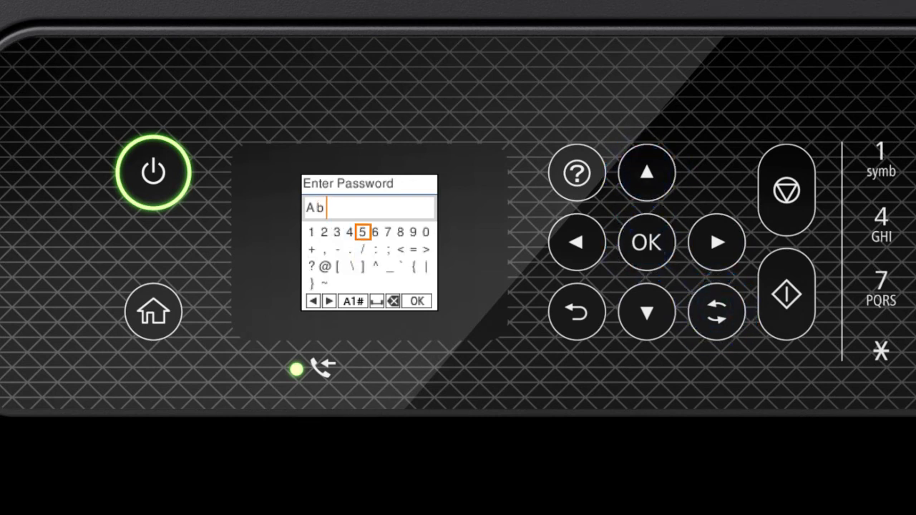
pyautogui.click(577, 242)
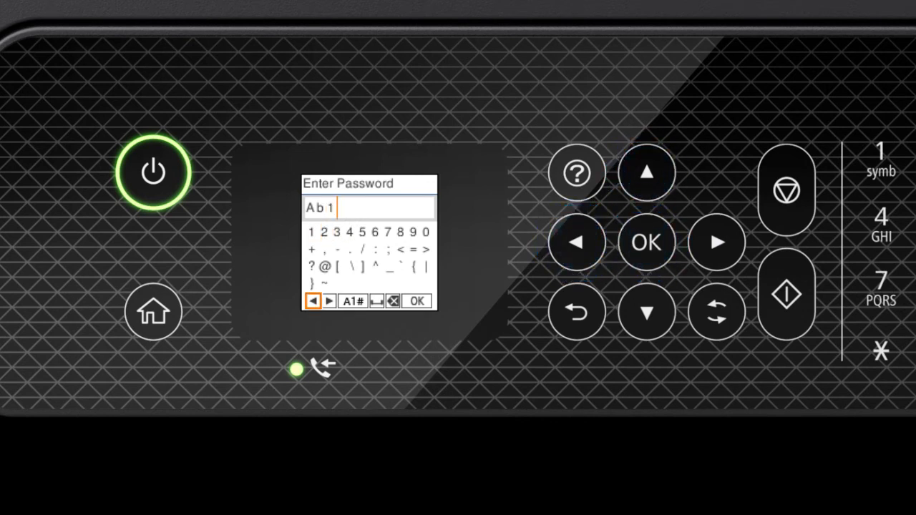
pyautogui.click(377, 301)
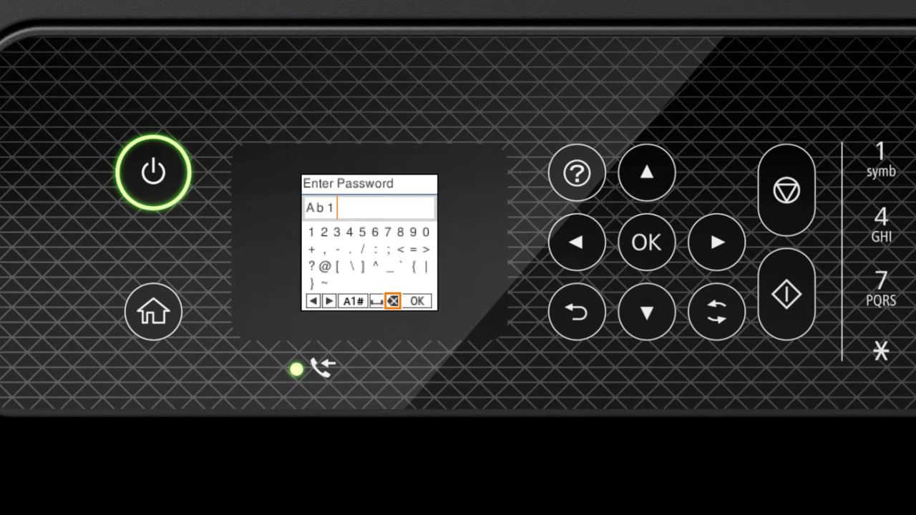
pyautogui.click(717, 241)
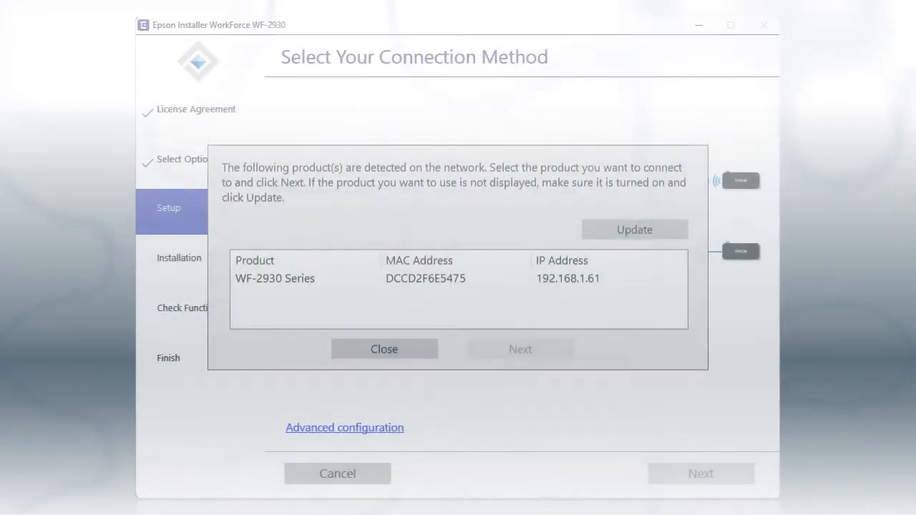
# Select the WF-2930 Series row in the detected products list.
pyautogui.click(308, 278)
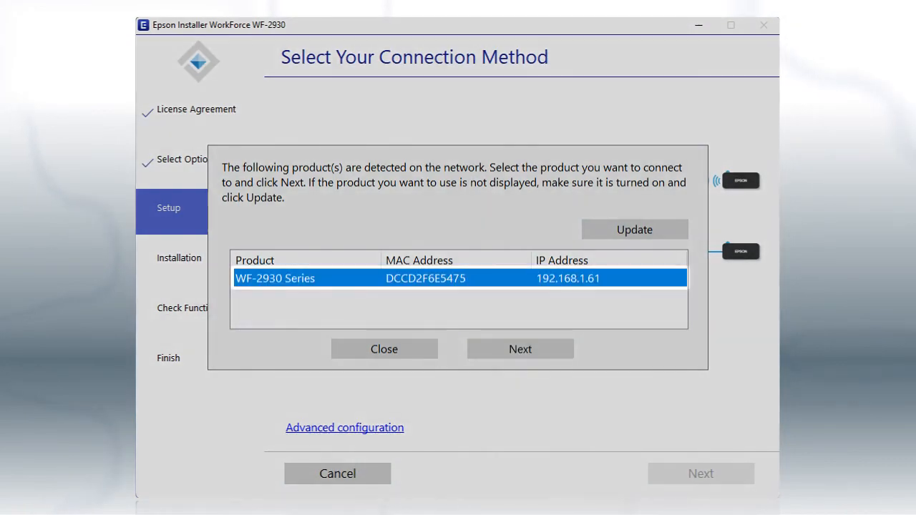